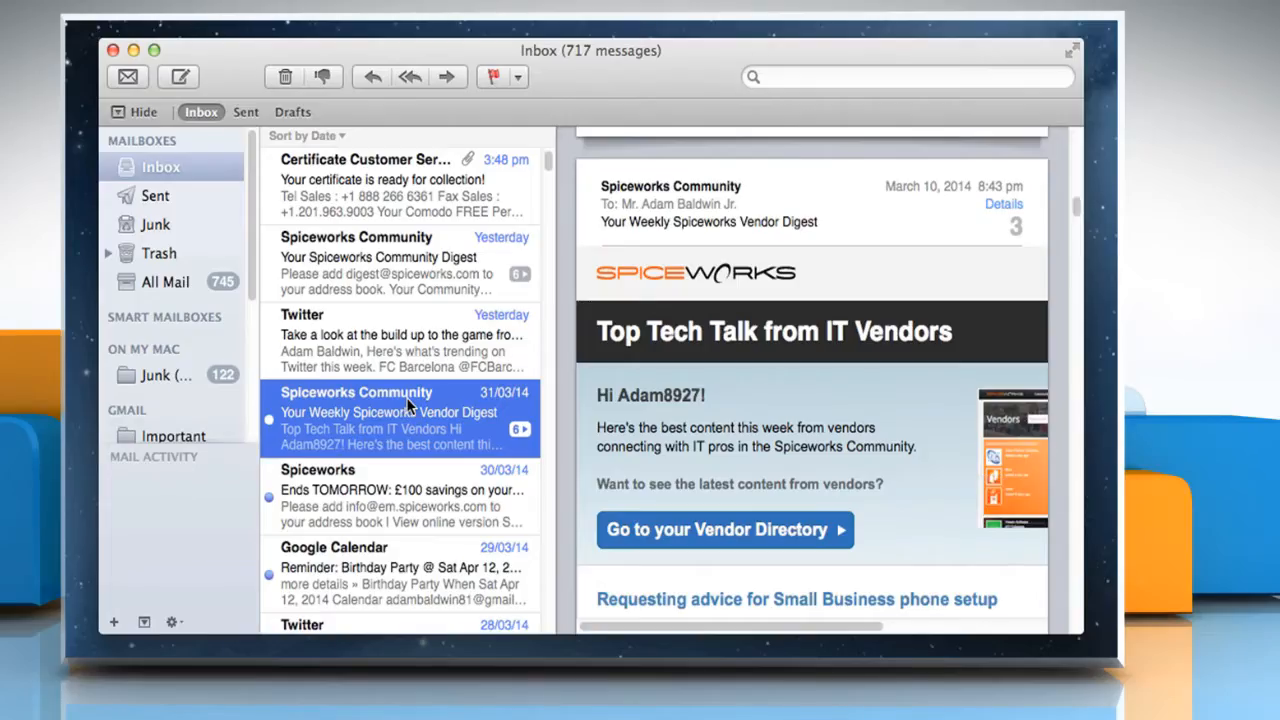
- Sort the inbox by recipient (To) and select the Gmail Team welcome message
click(302, 136)
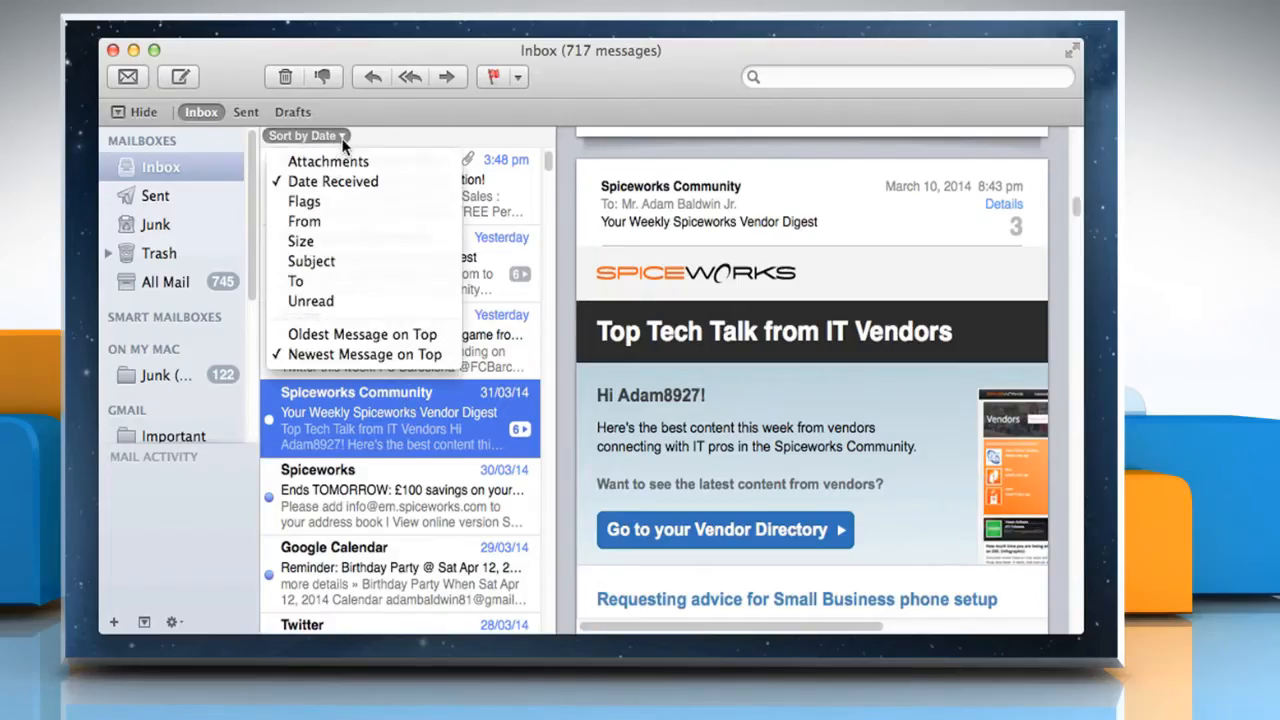
mouse_move(328, 240)
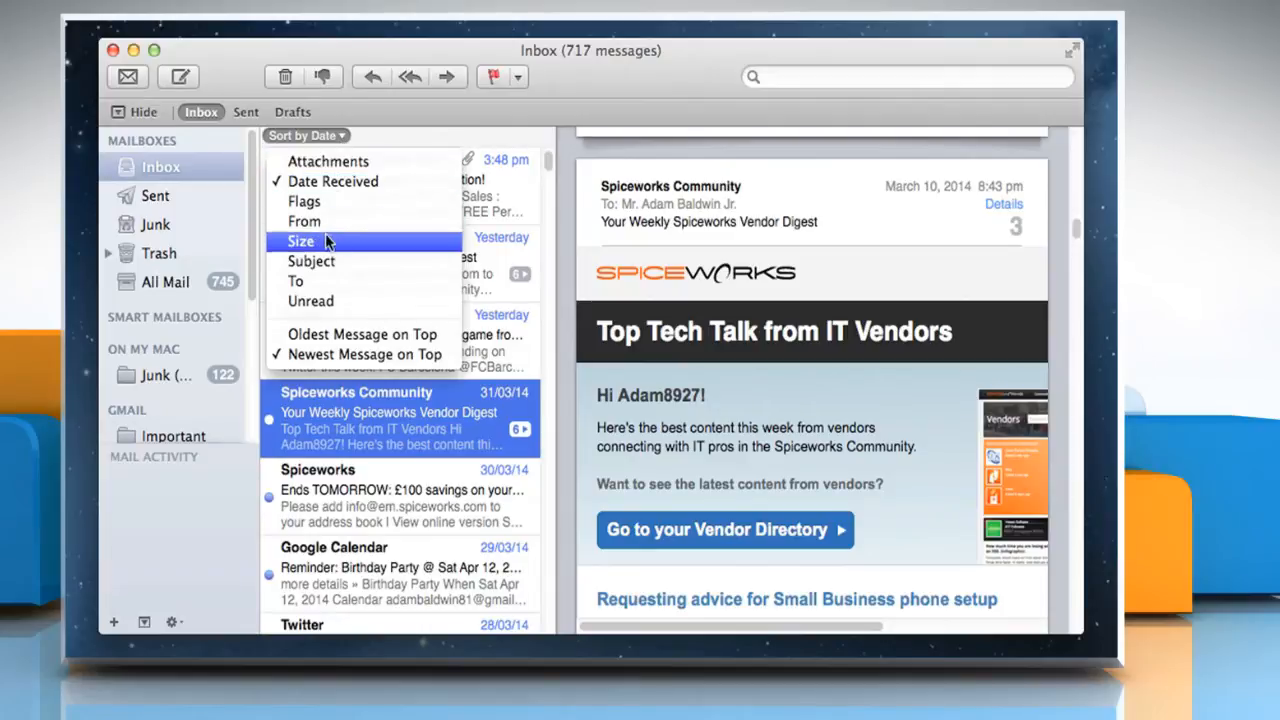
mouse_move(324, 260)
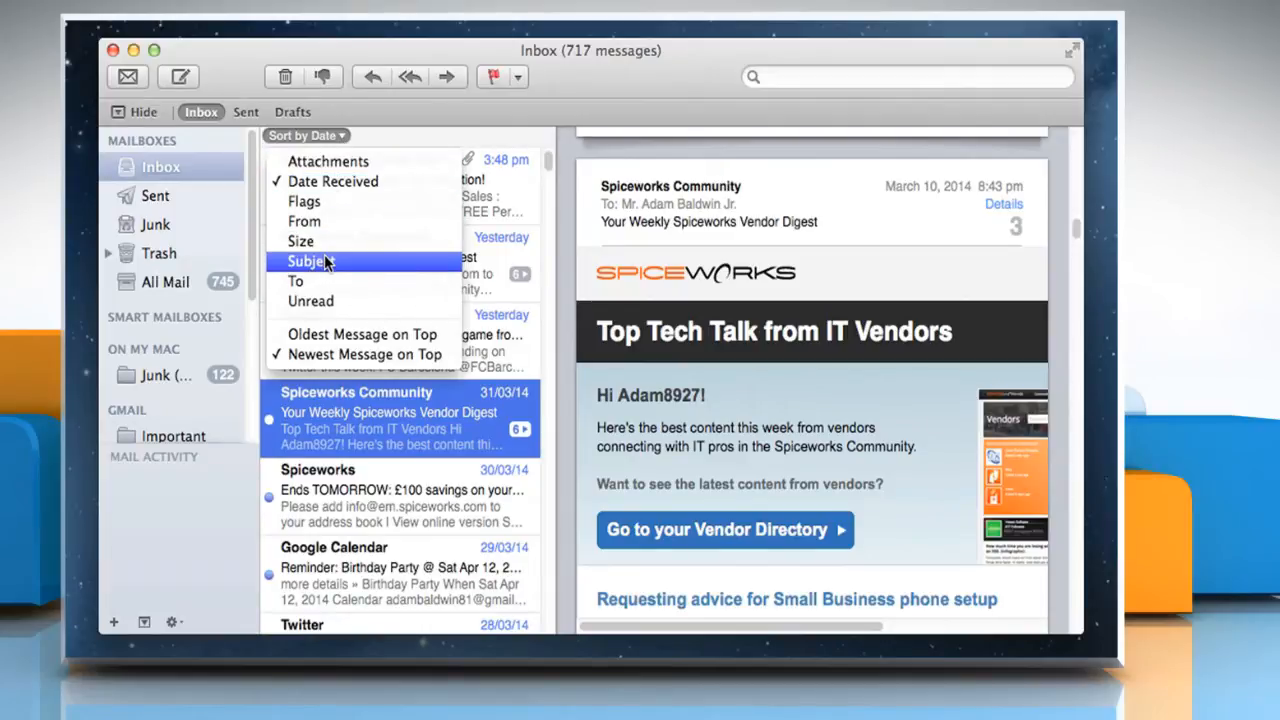
mouse_move(314, 280)
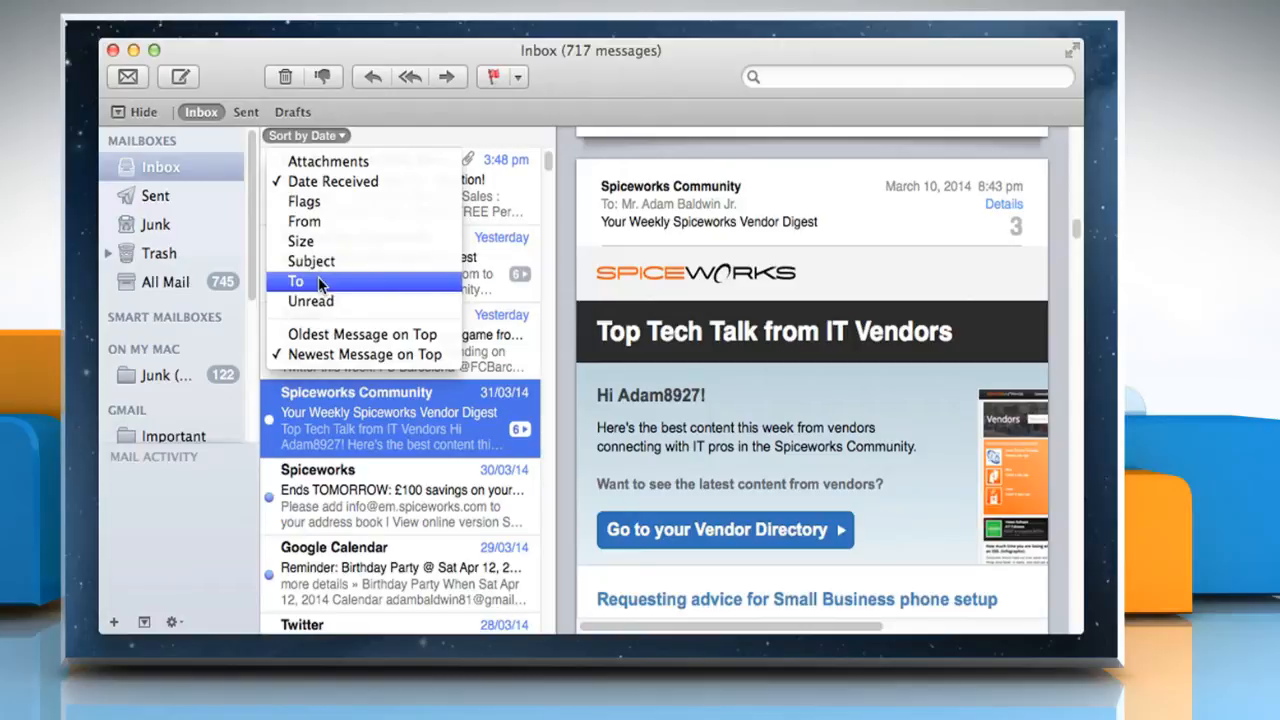
click(296, 280)
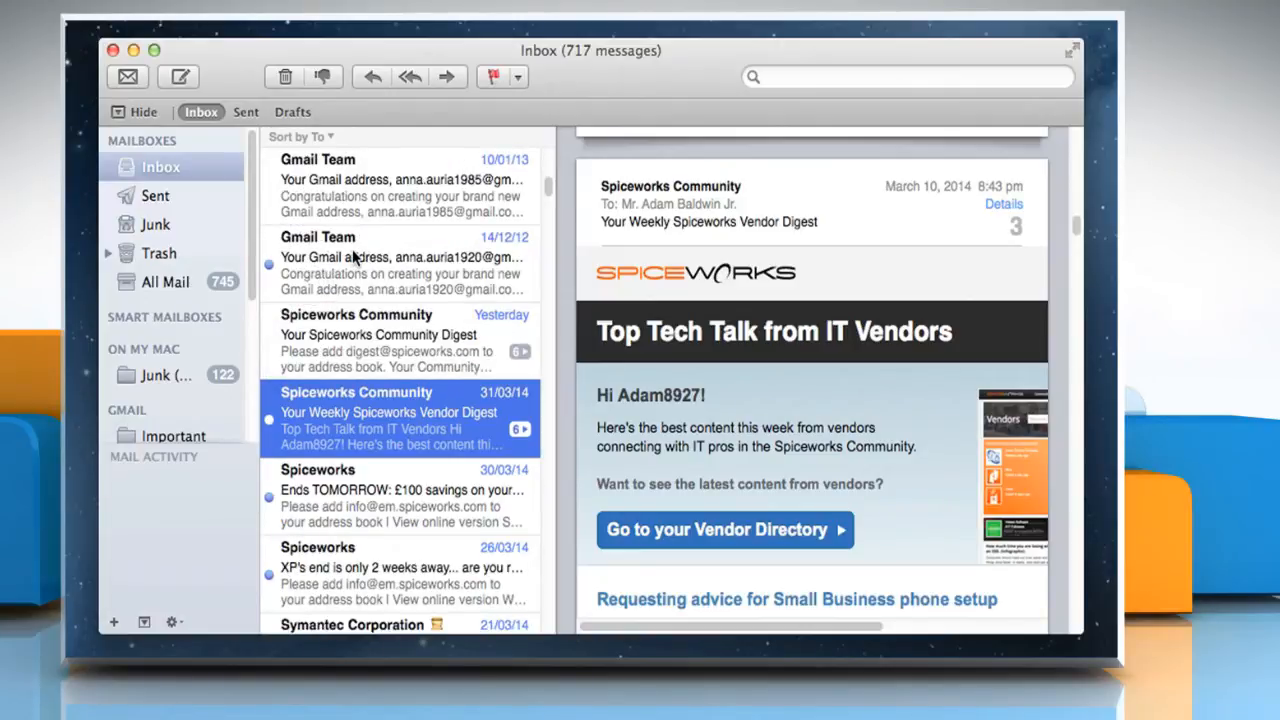
click(400, 264)
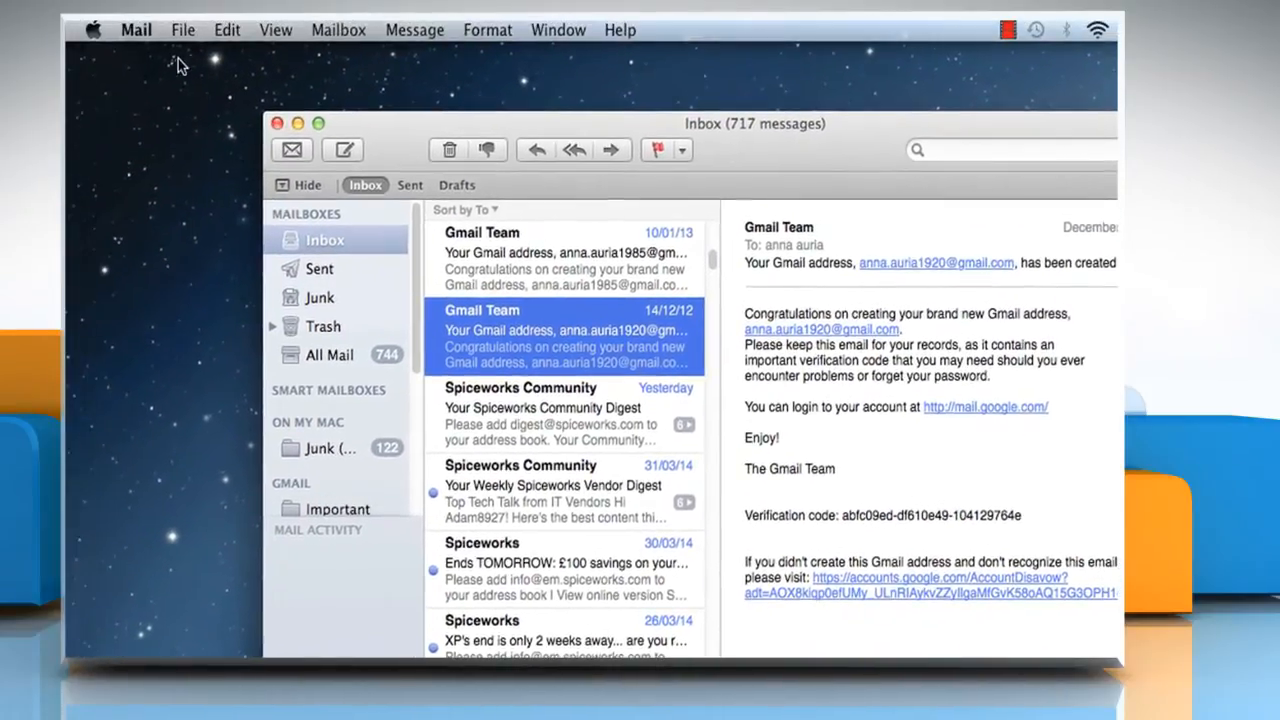
- Quit Mail from the Mail menu
click(136, 28)
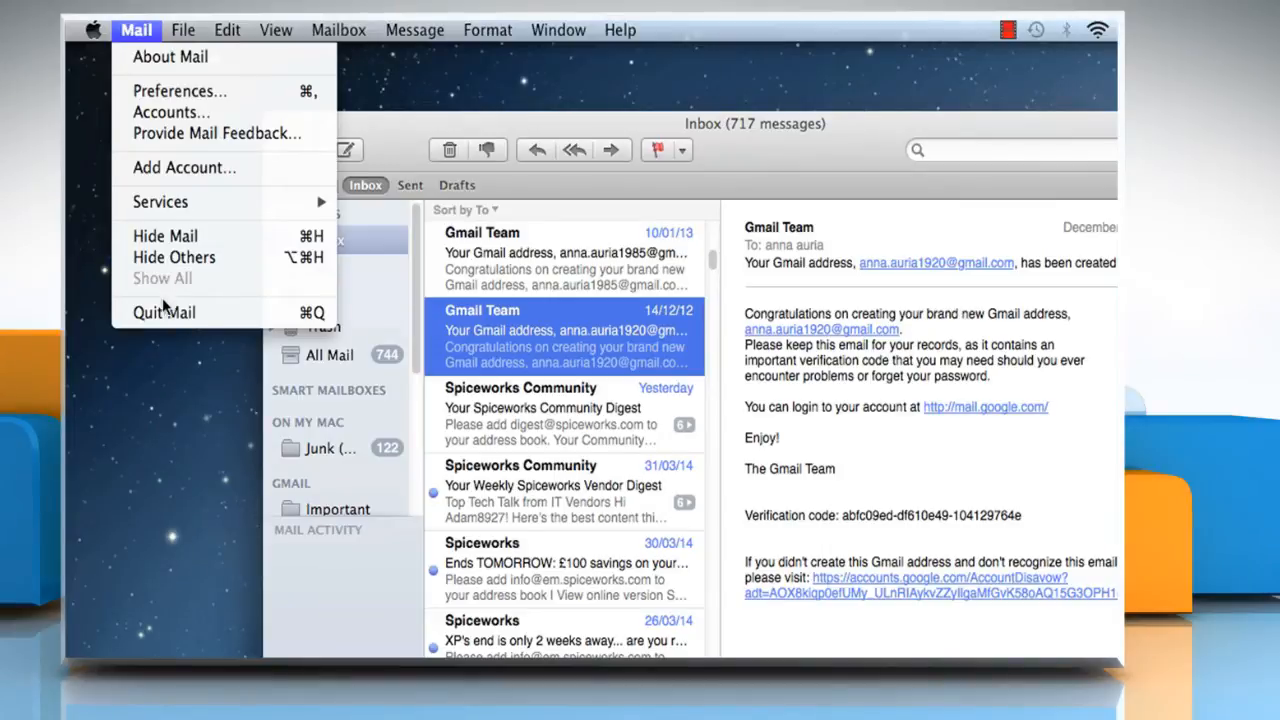
click(164, 312)
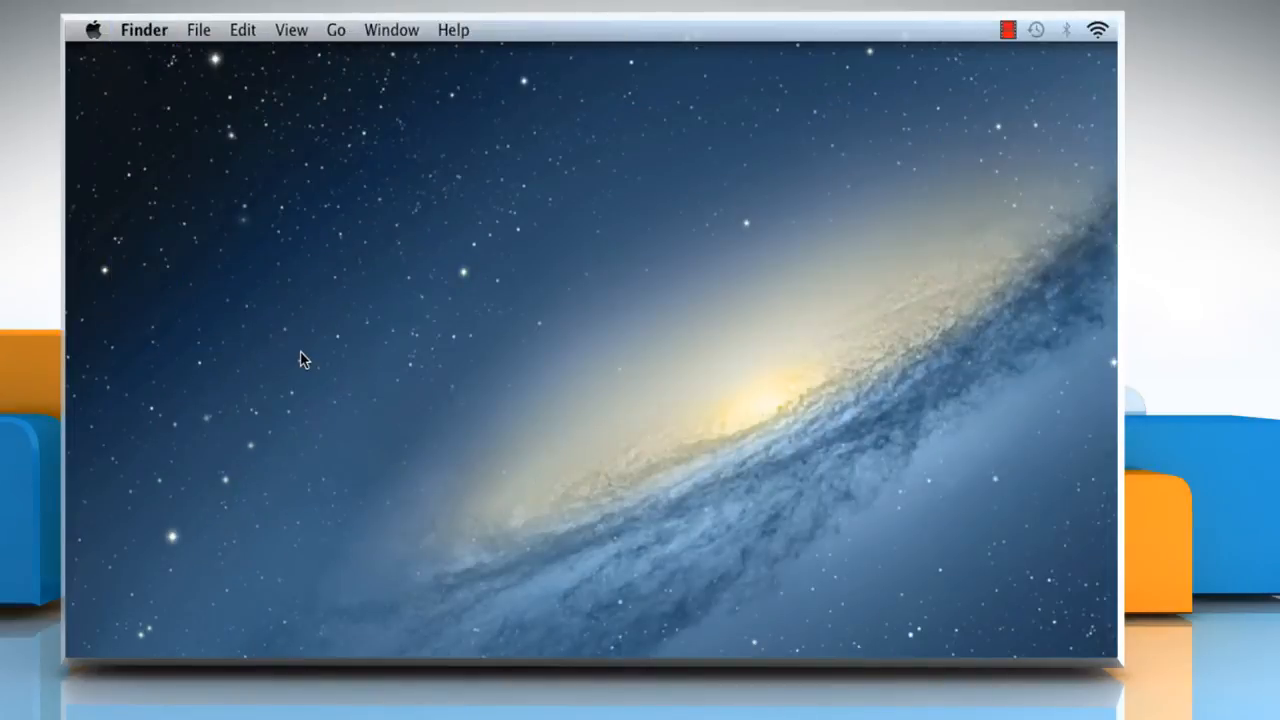
- Navigate Finder to ~/Library/Mail/V2/MailData via Go to Folder
click(336, 30)
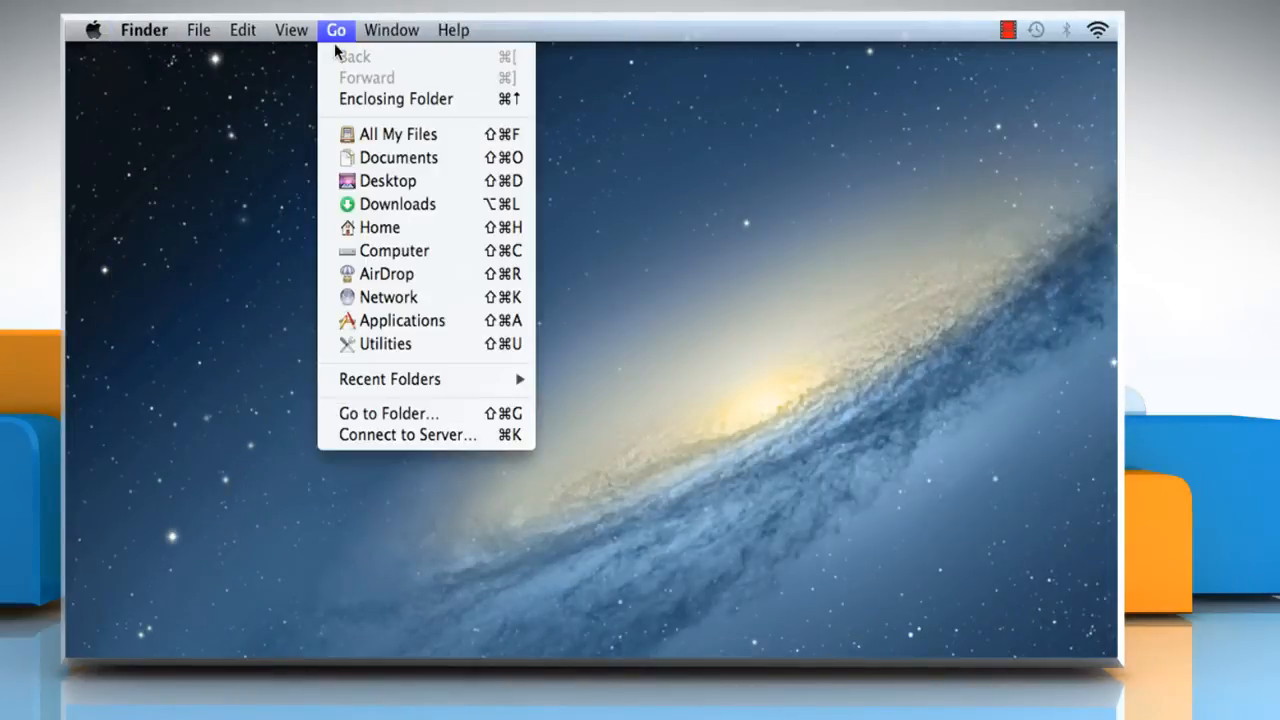
mouse_move(390, 420)
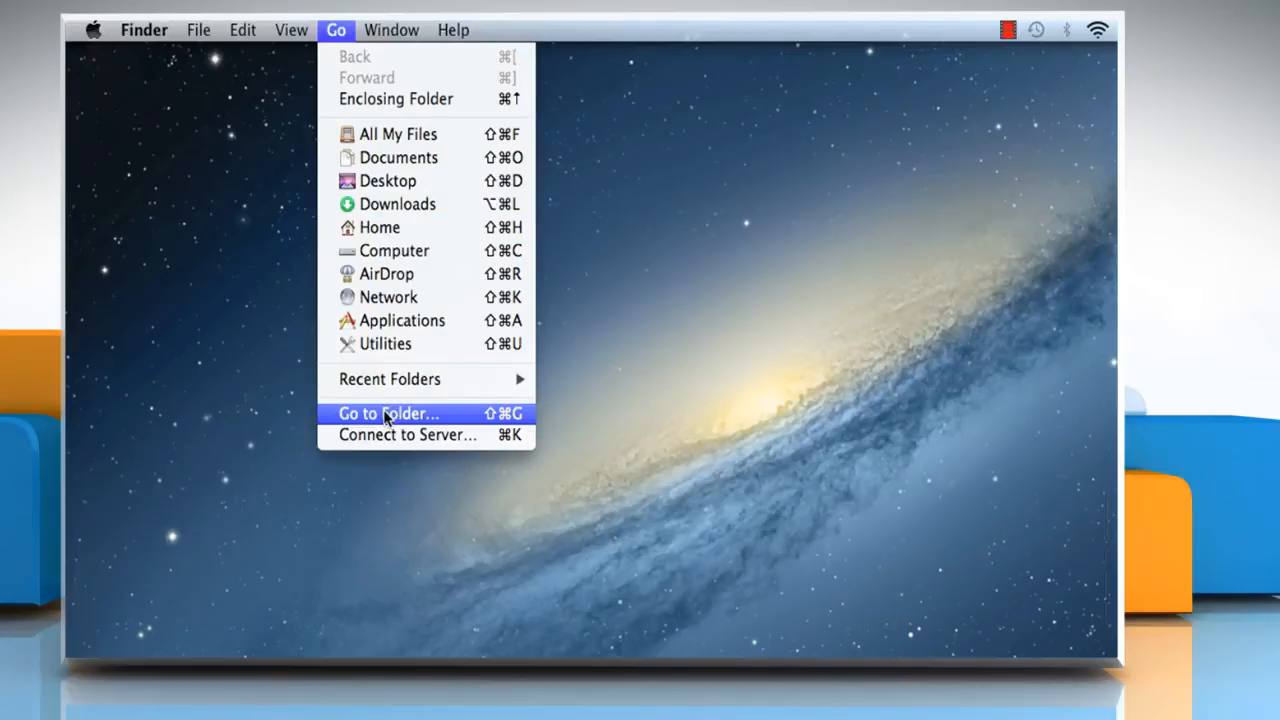
click(388, 412)
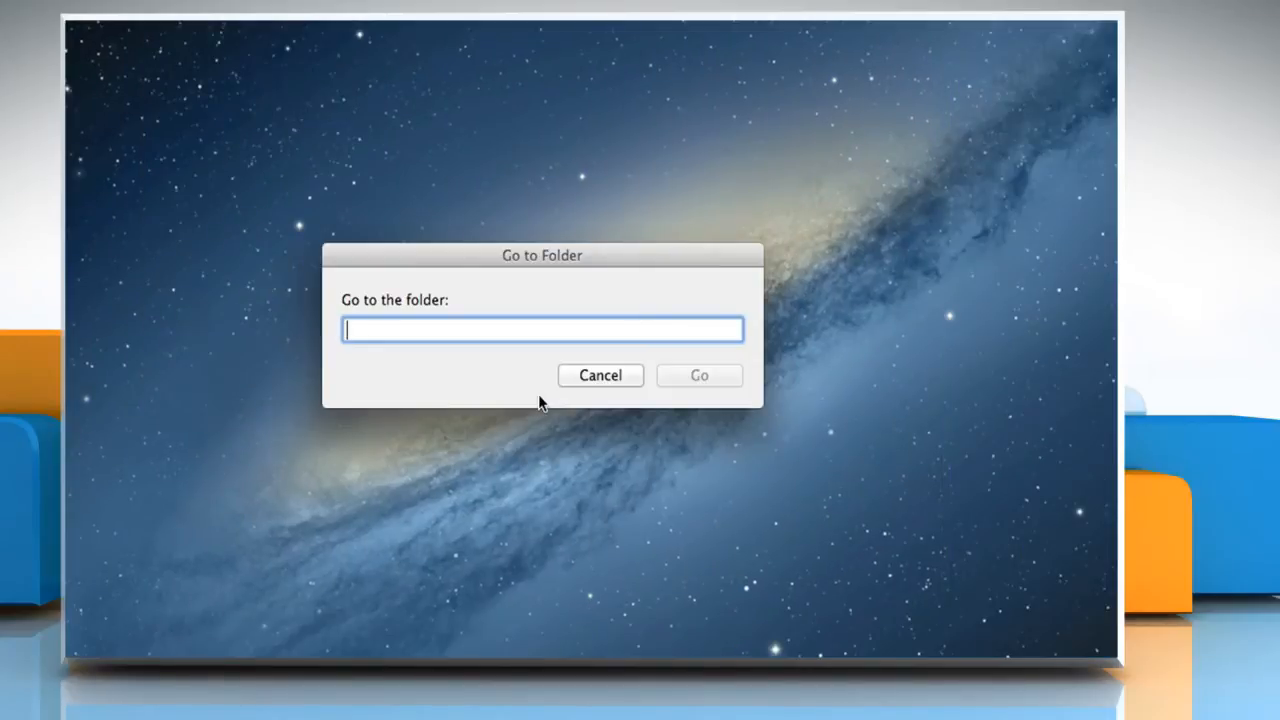
text(~)
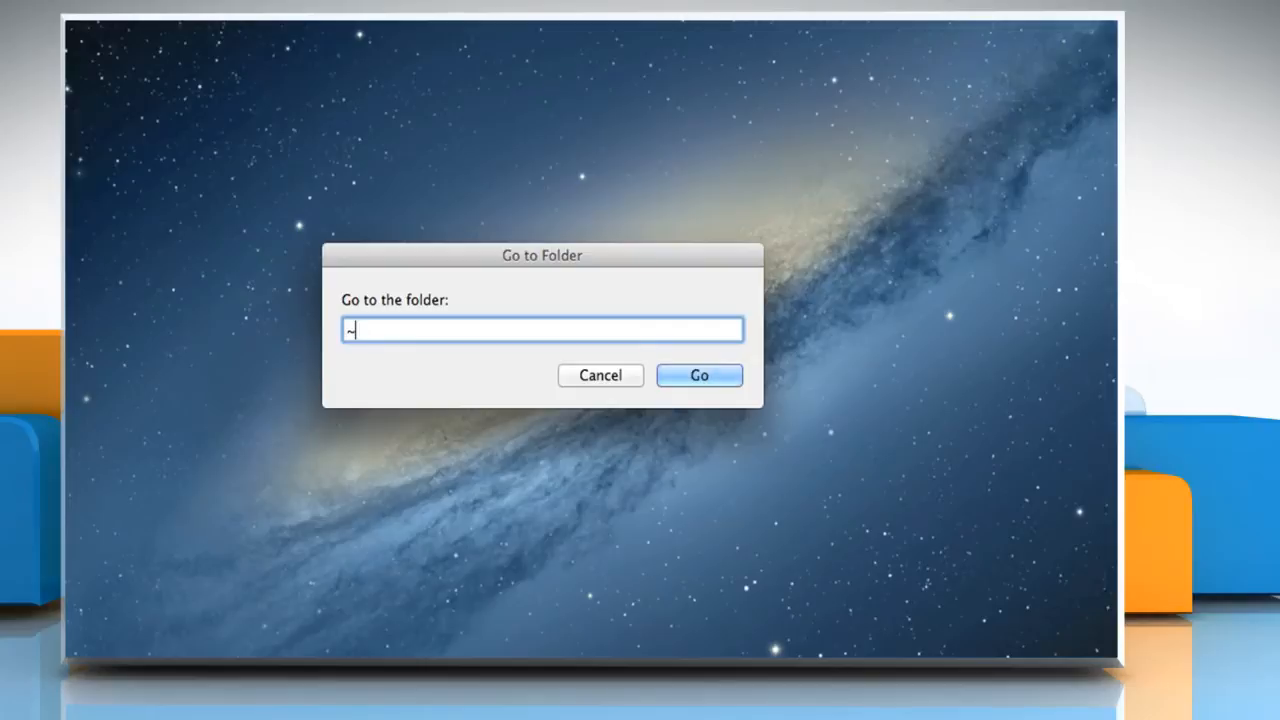
text(/Library)
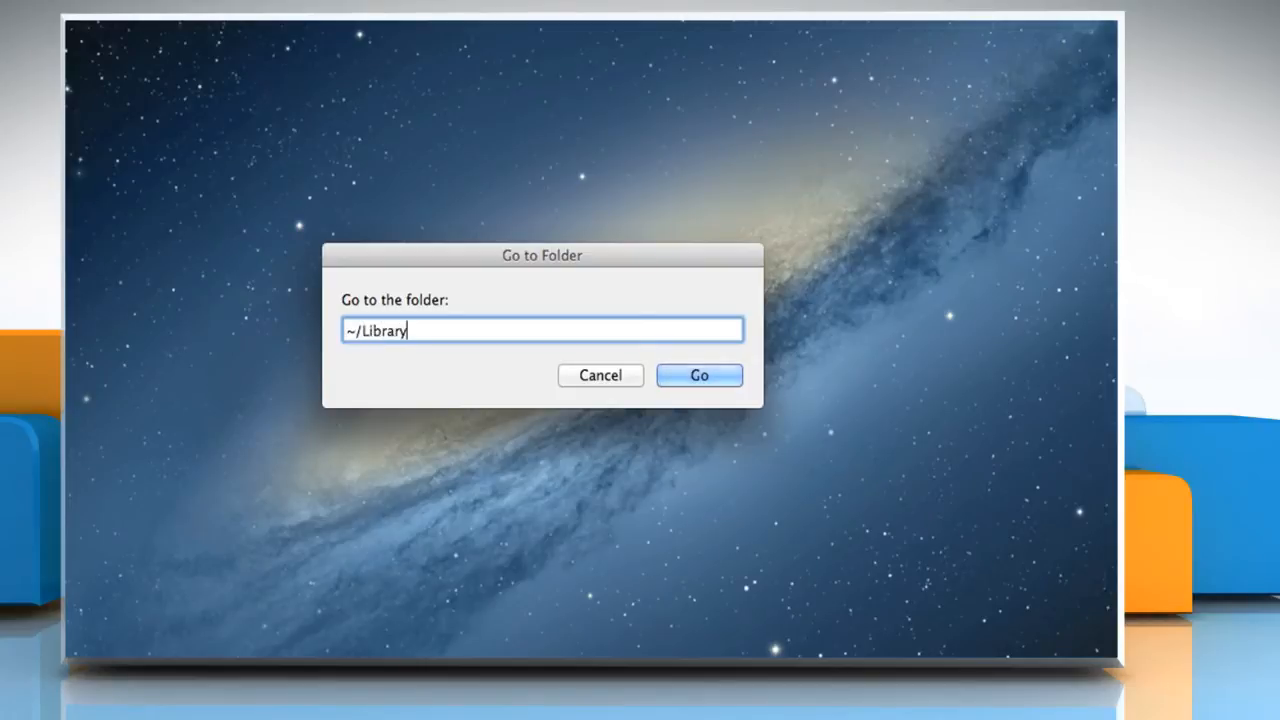
text(/Mail)
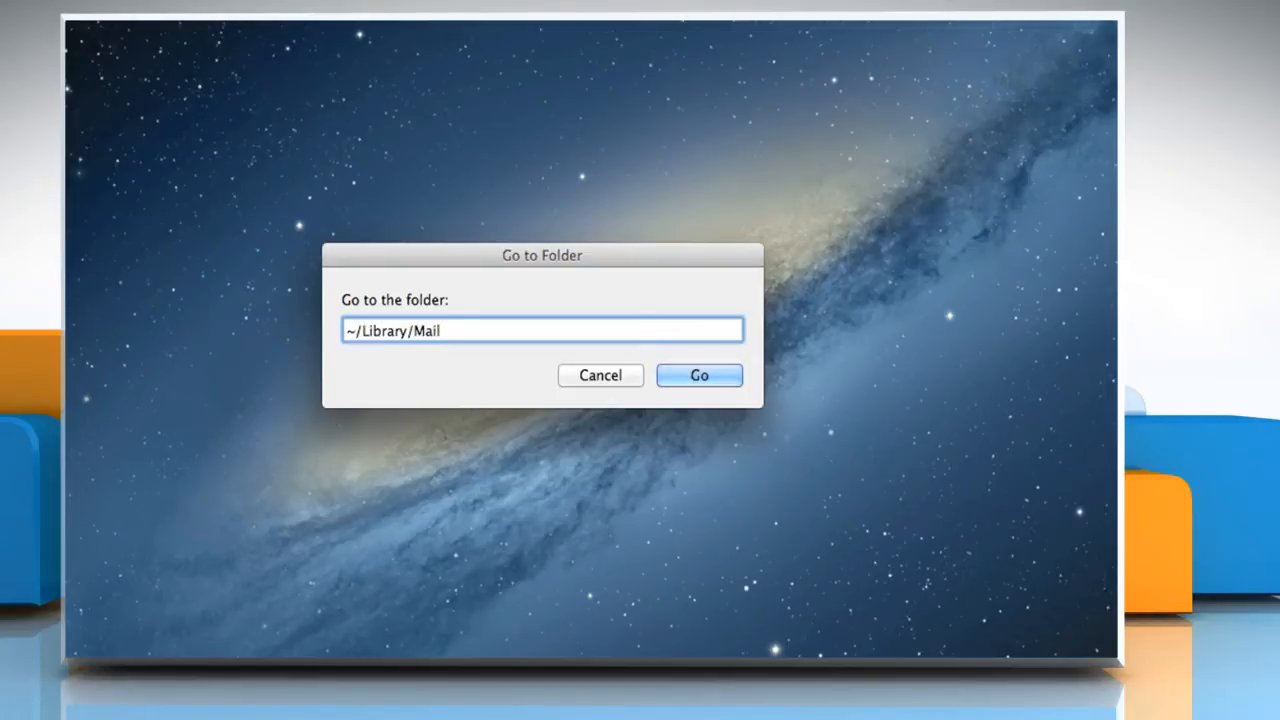
text(/V2/)
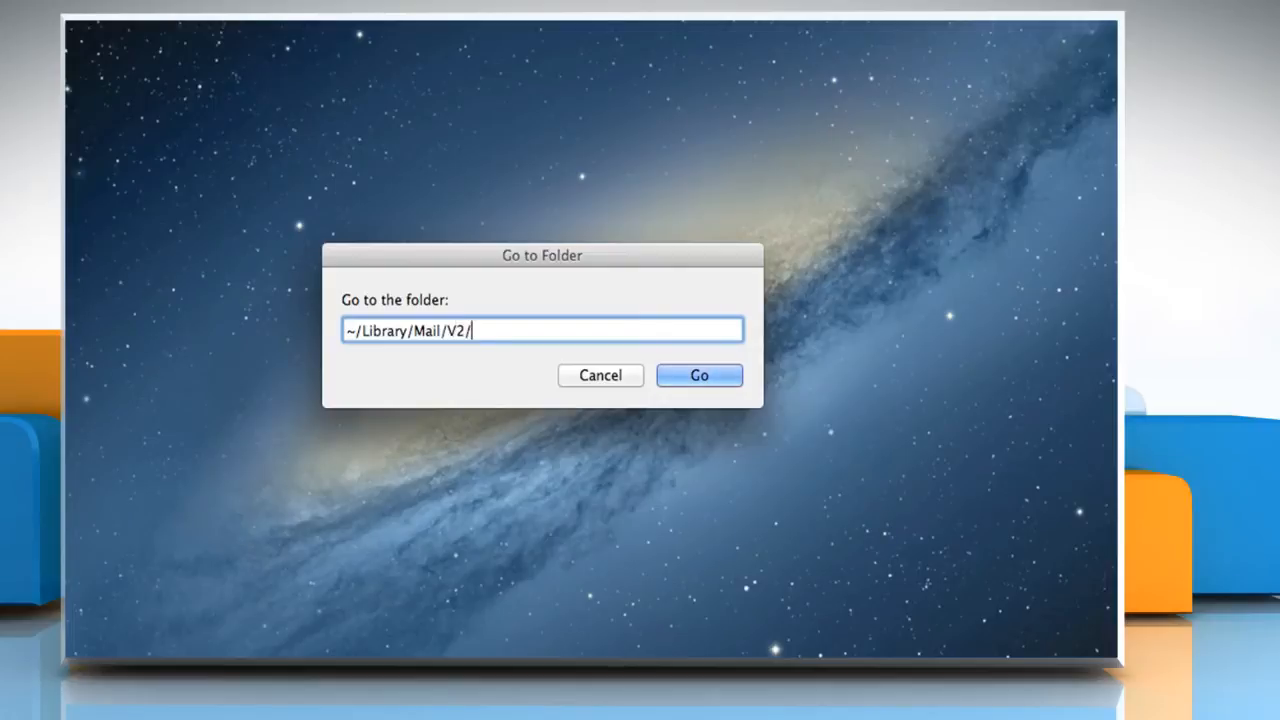
text(MailData)
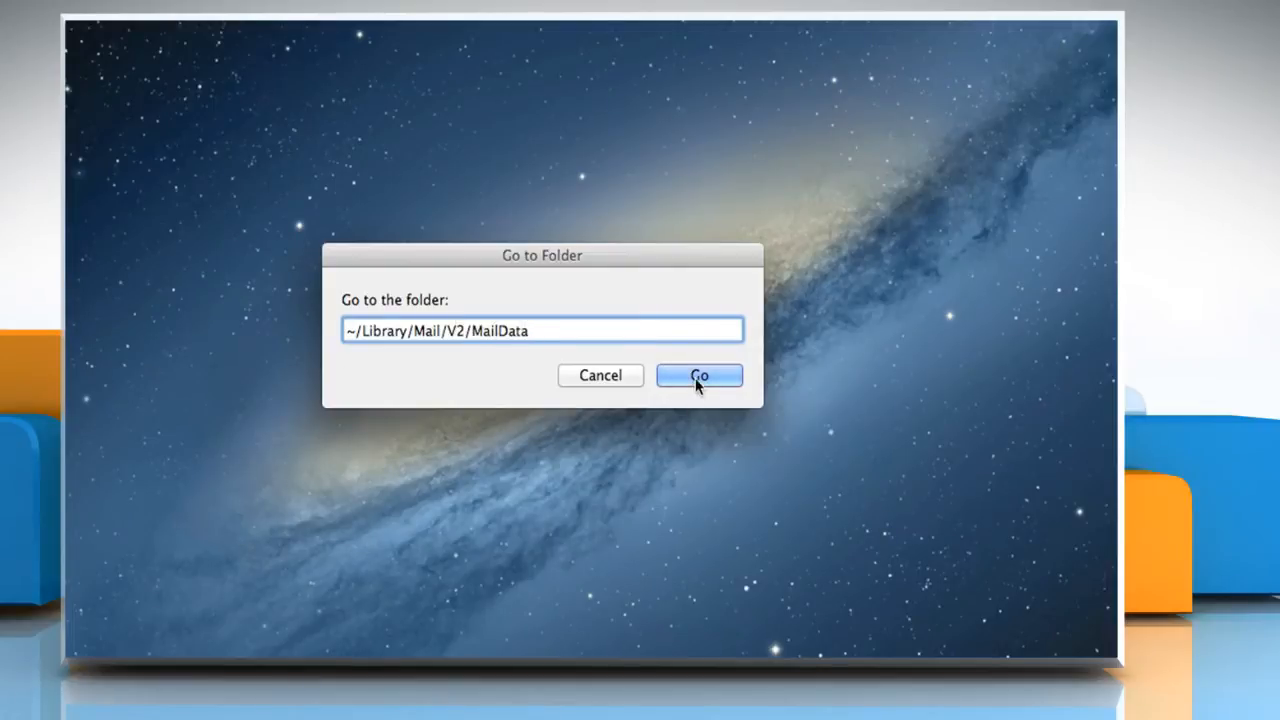
click(700, 376)
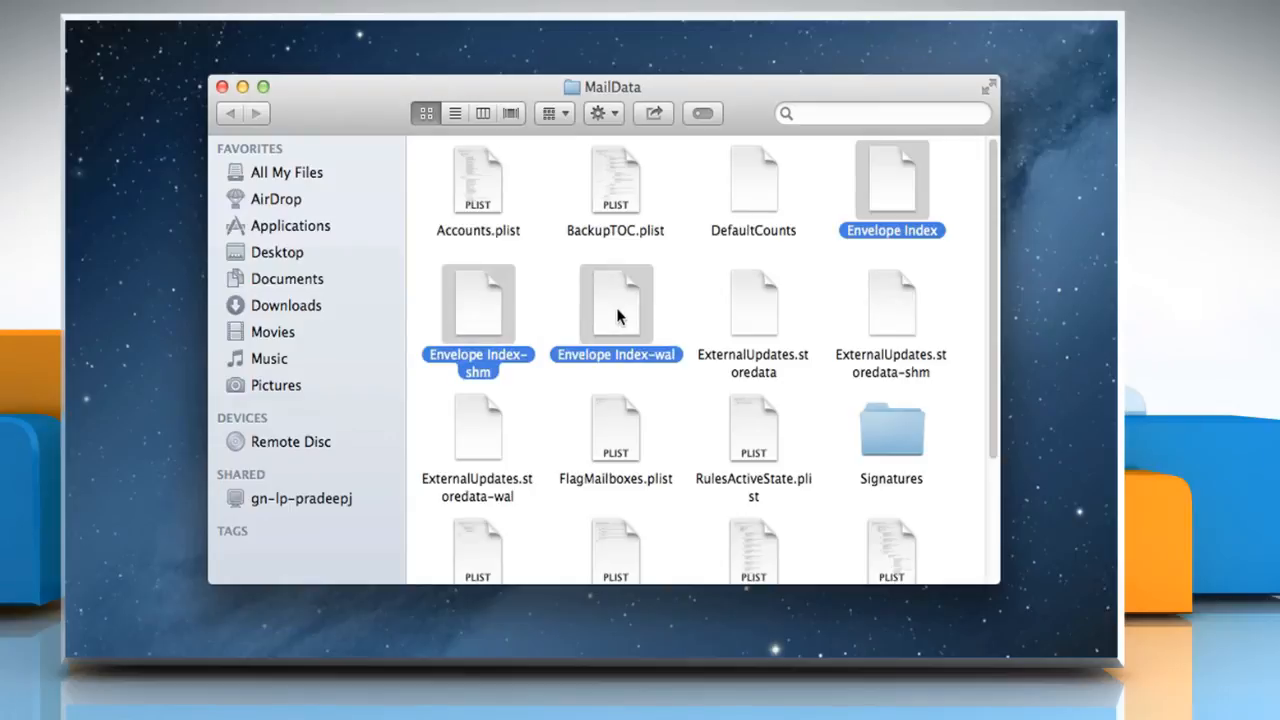
- Move the three selected Envelope Index files to the Trash
right_click(616, 310)
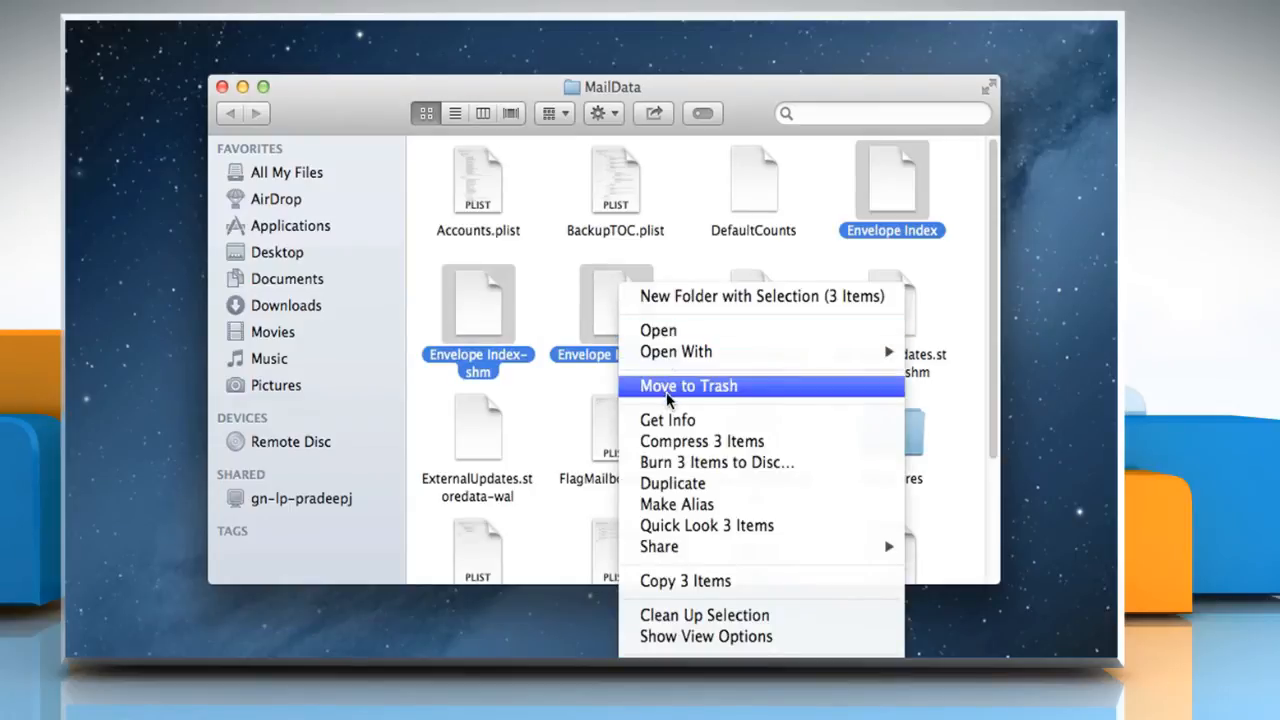
click(688, 384)
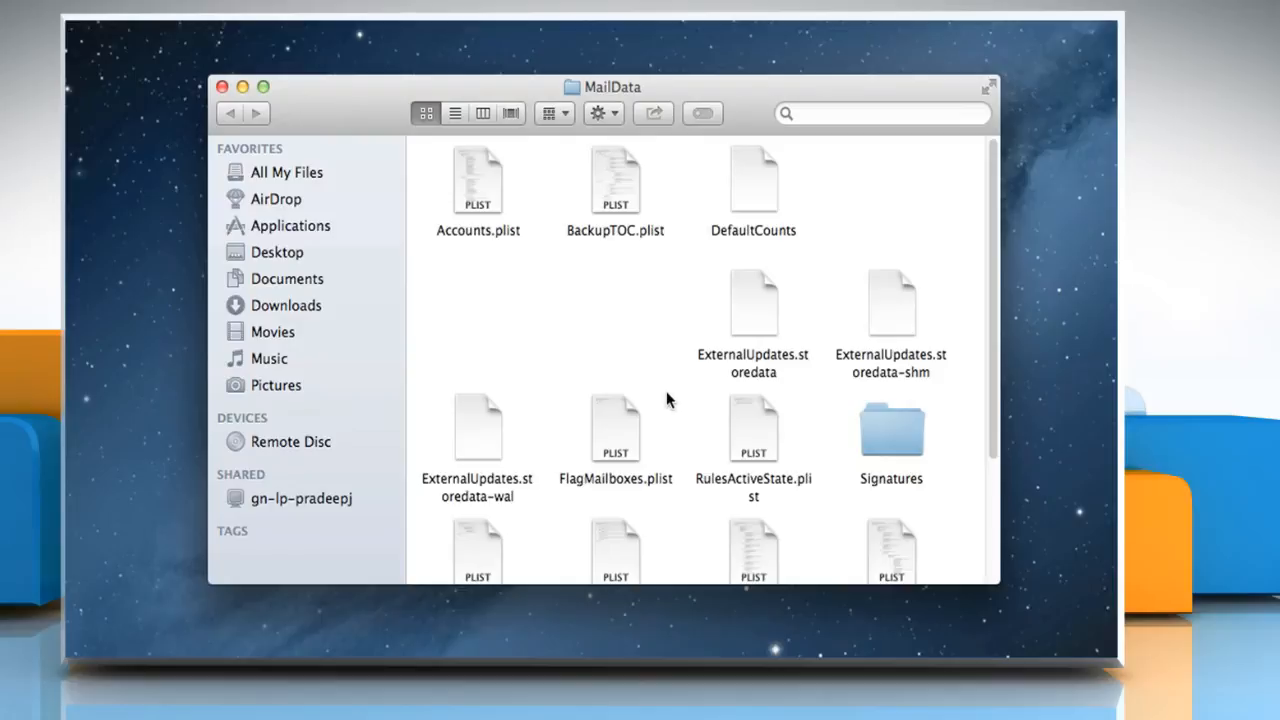
mouse_move(646, 374)
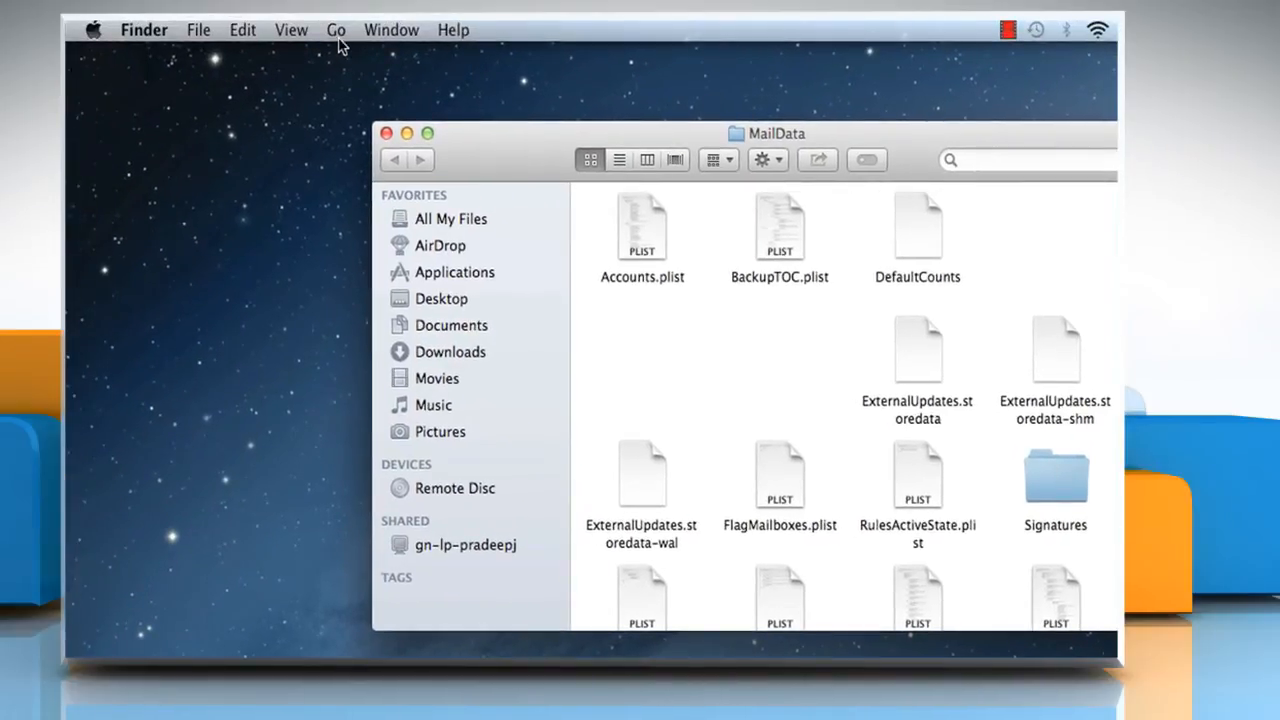
- Go to the user Library folder, then to the Applications folder
click(336, 30)
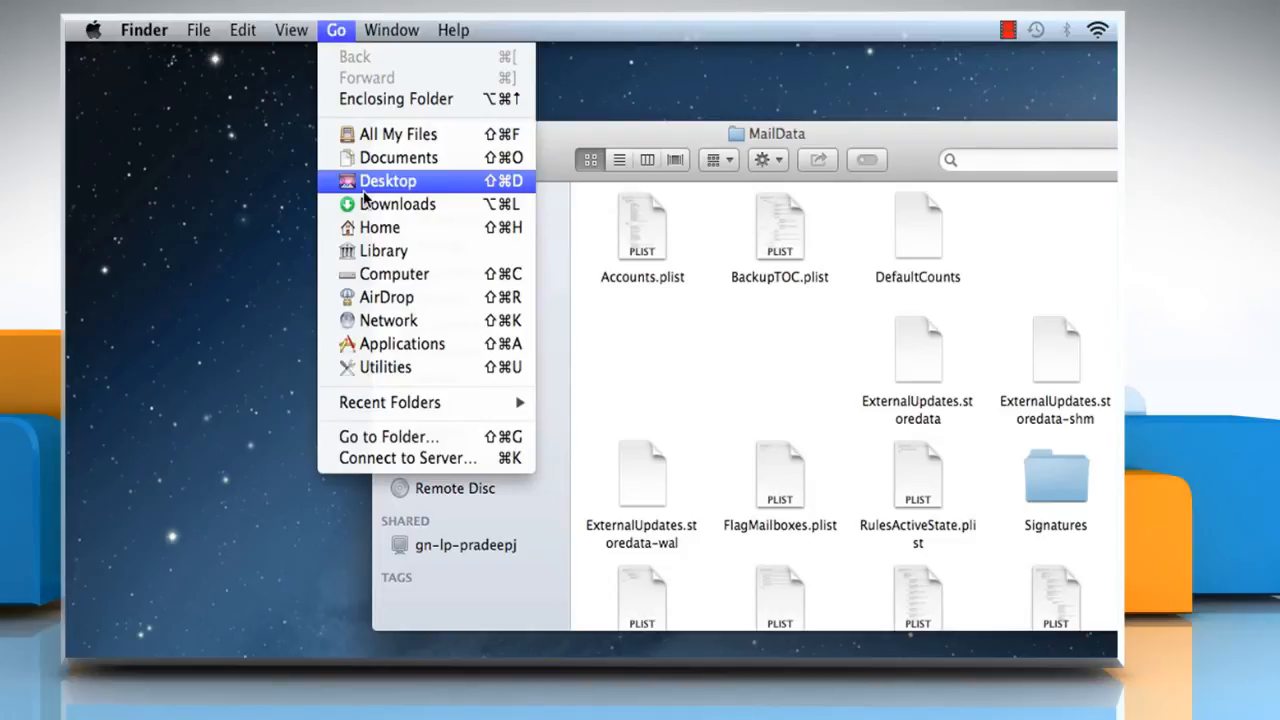
mouse_move(394, 250)
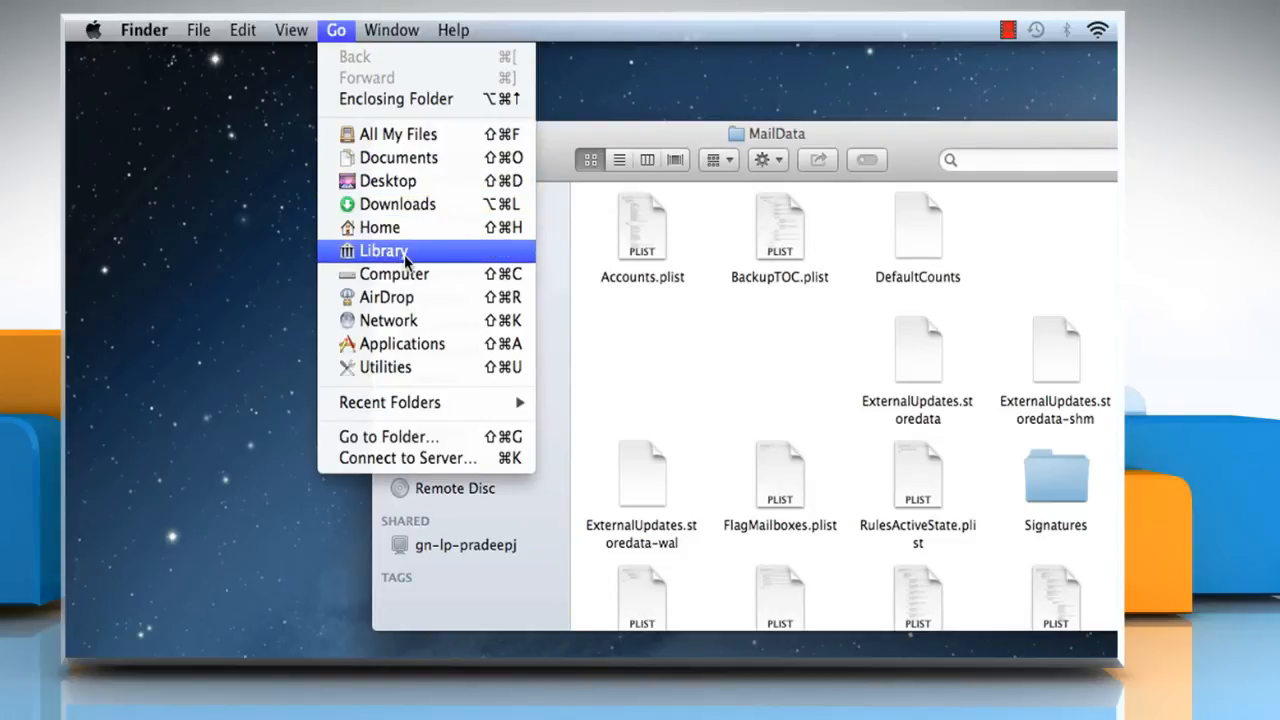
click(378, 250)
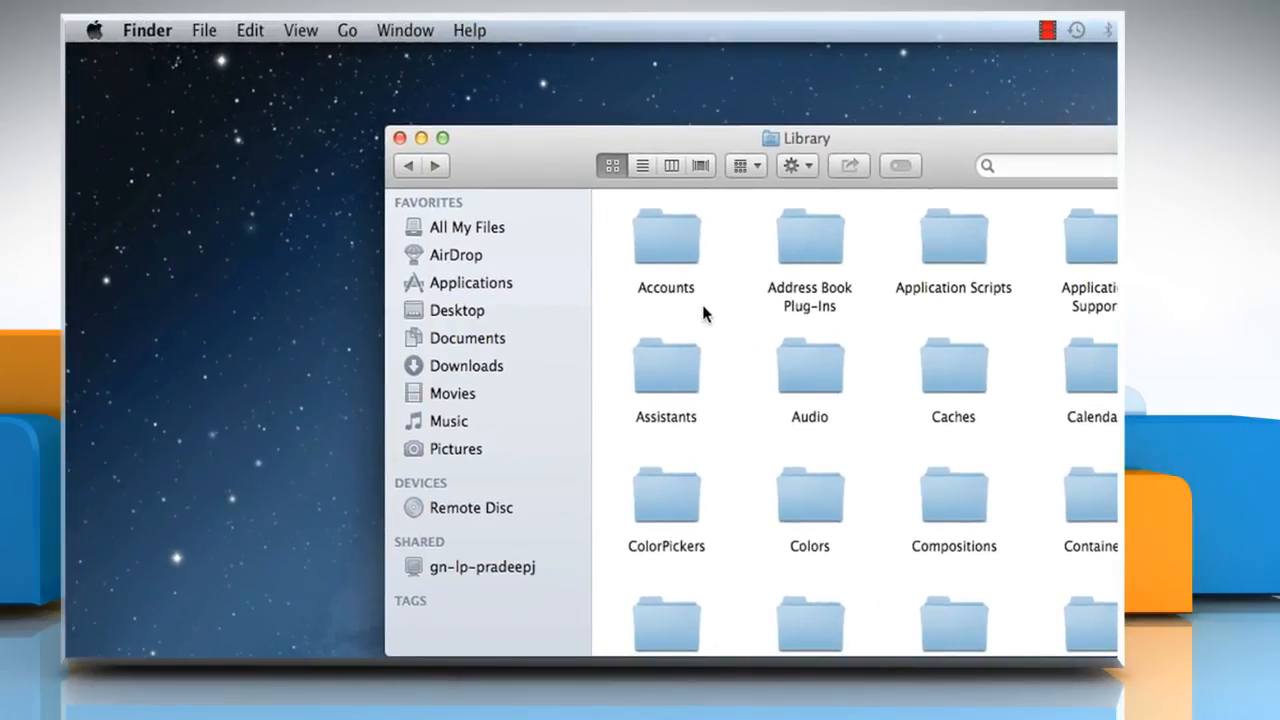
click(348, 30)
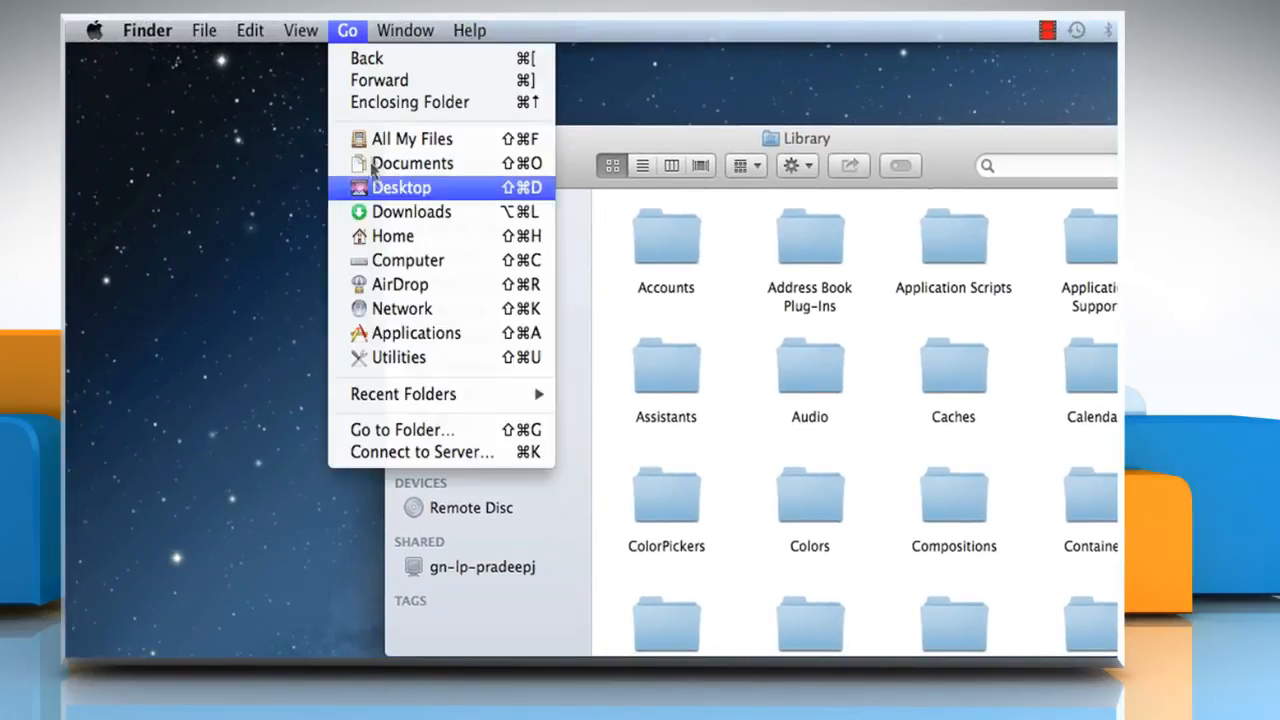
click(416, 332)
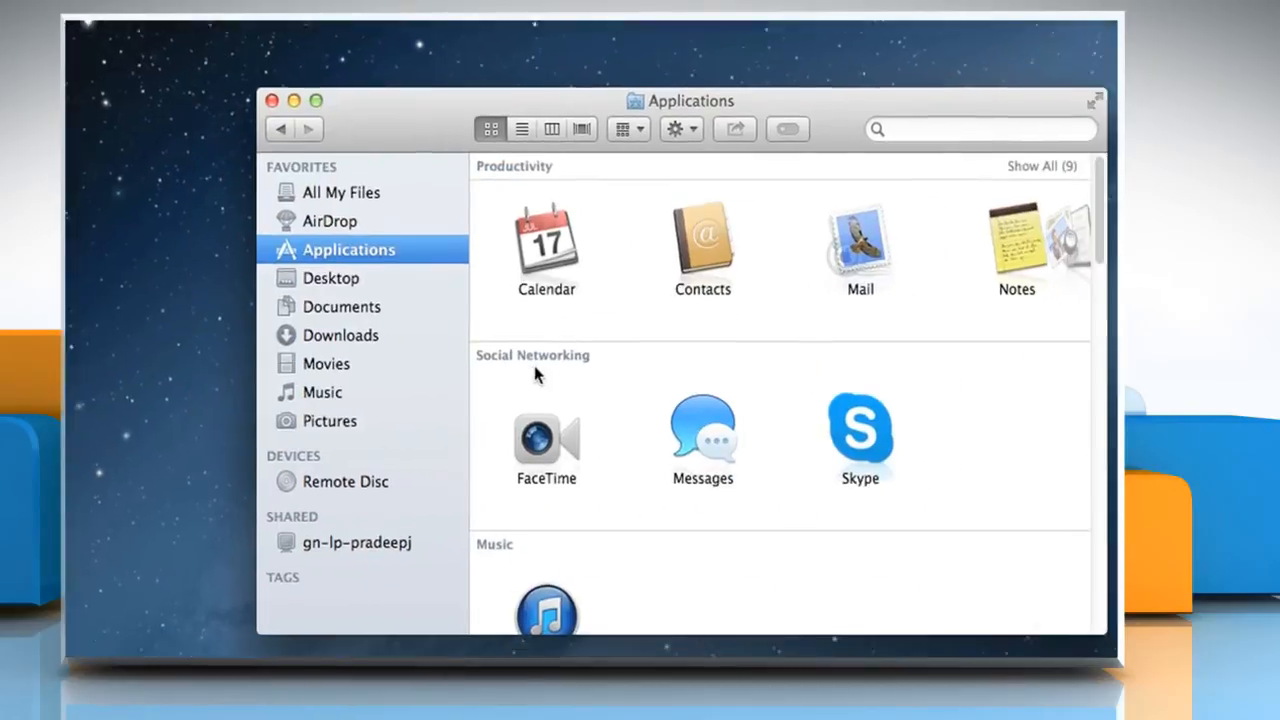
- Relaunch Mail from Applications and continue the message import
double_click(860, 240)
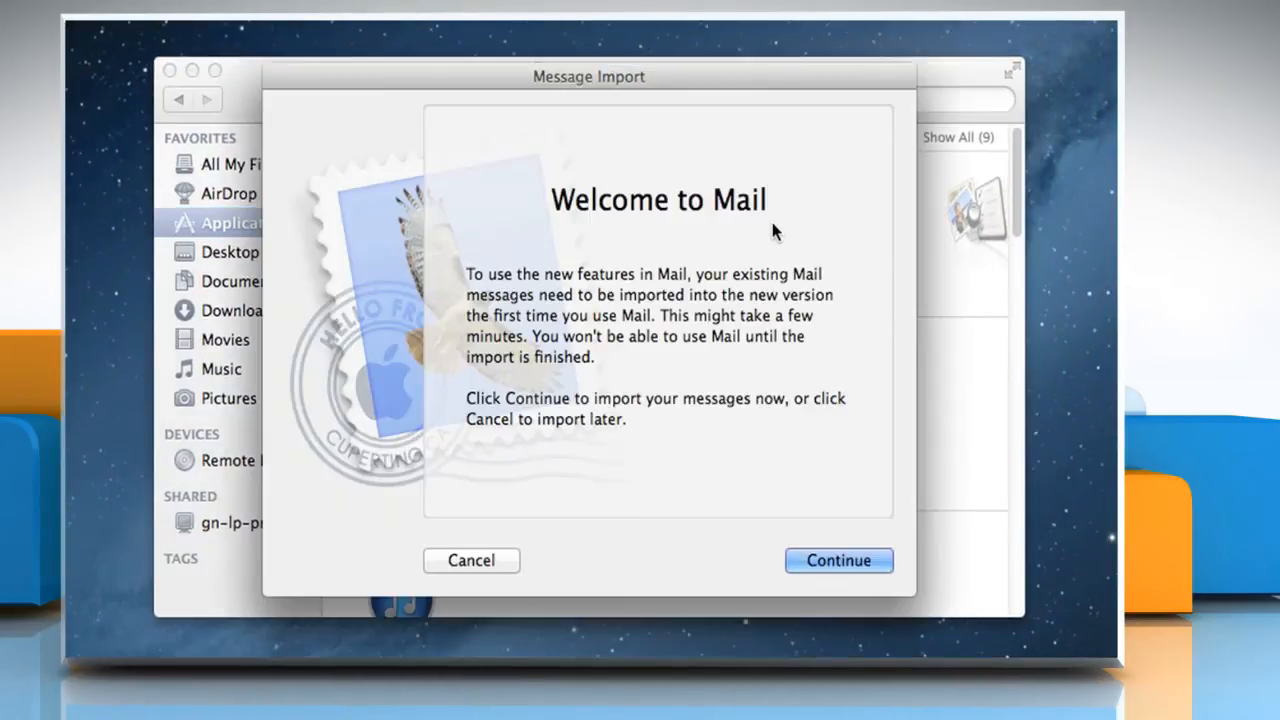
mouse_move(800, 502)
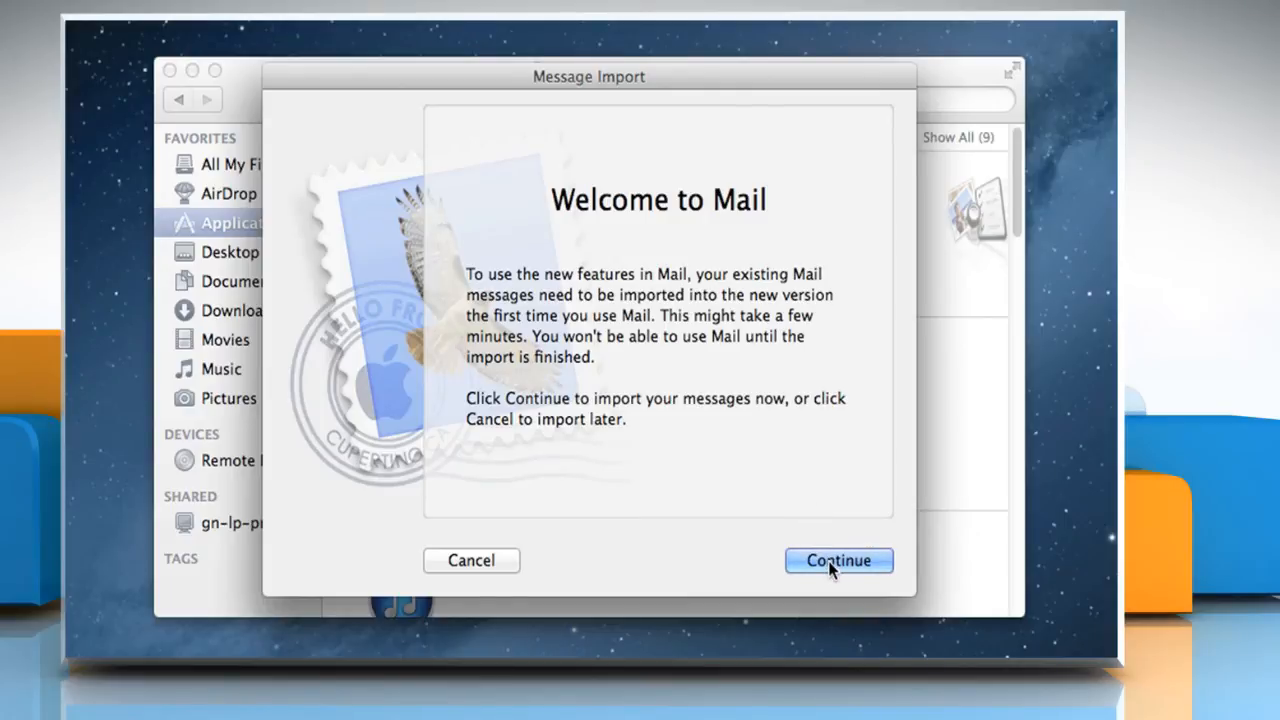
click(840, 560)
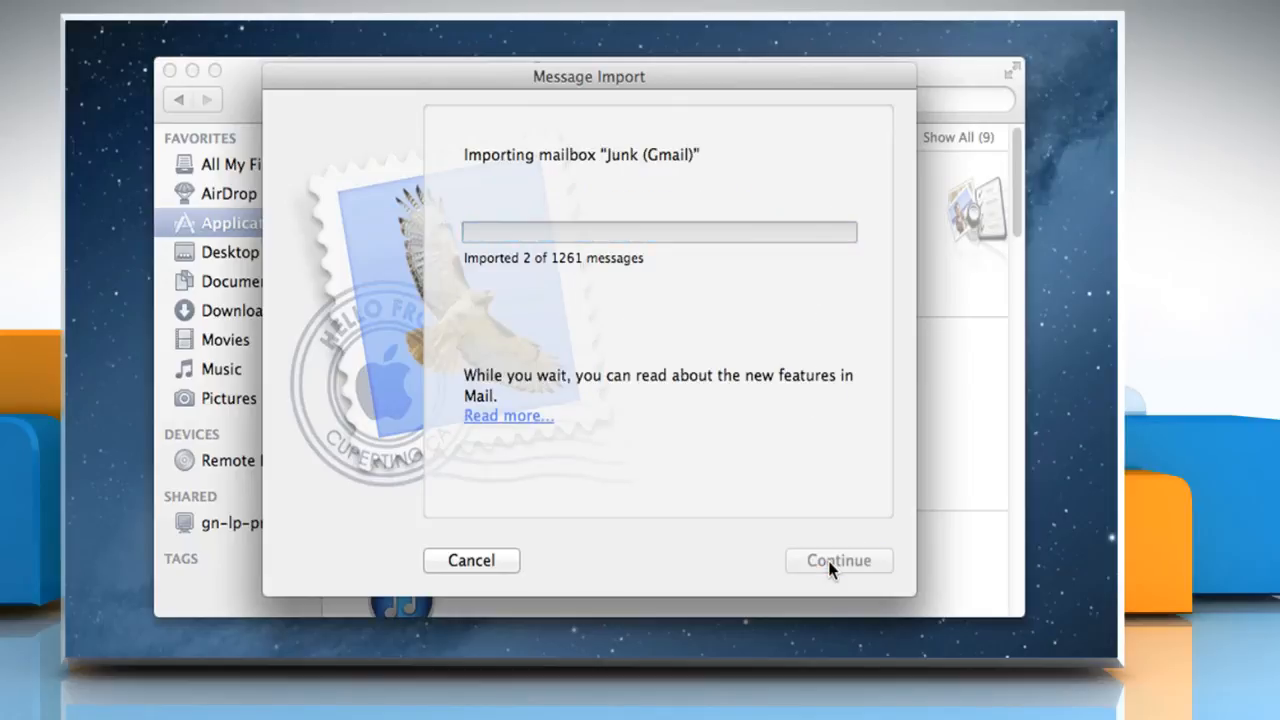